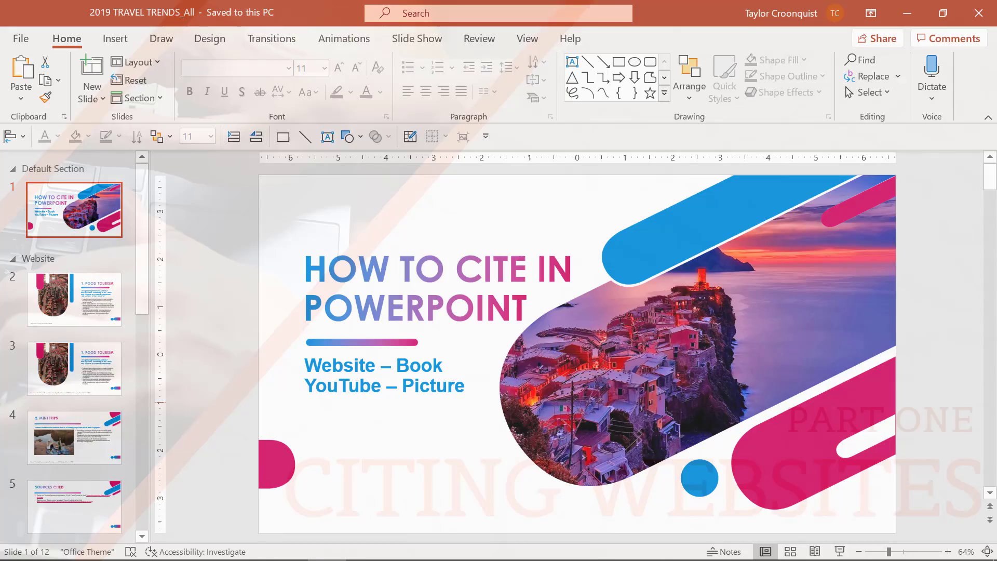
Highlight slide 2's footnoted sentence, then show slide 3's footer citing the TTRA article.
left_click(74, 299)
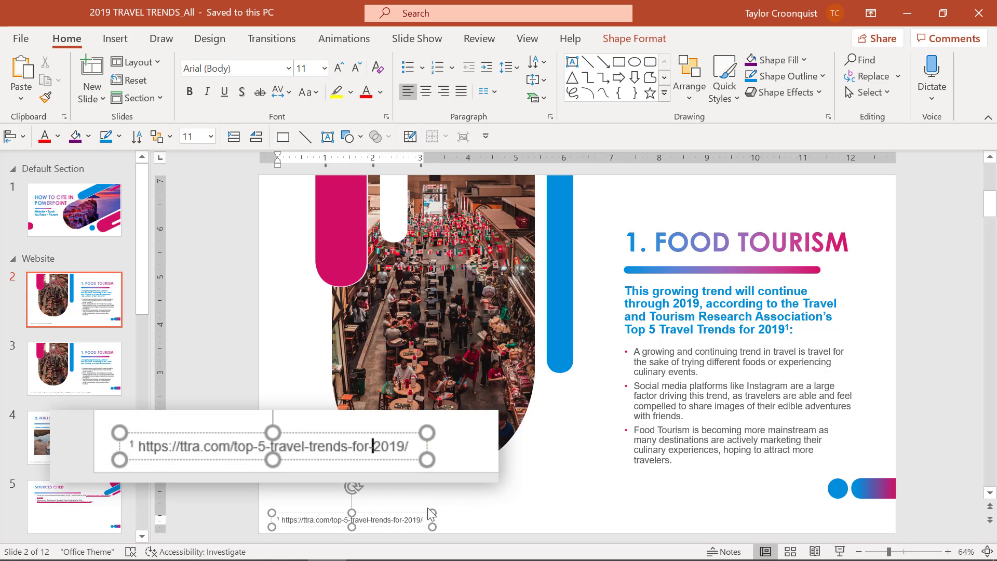
mouse_move(686, 348)
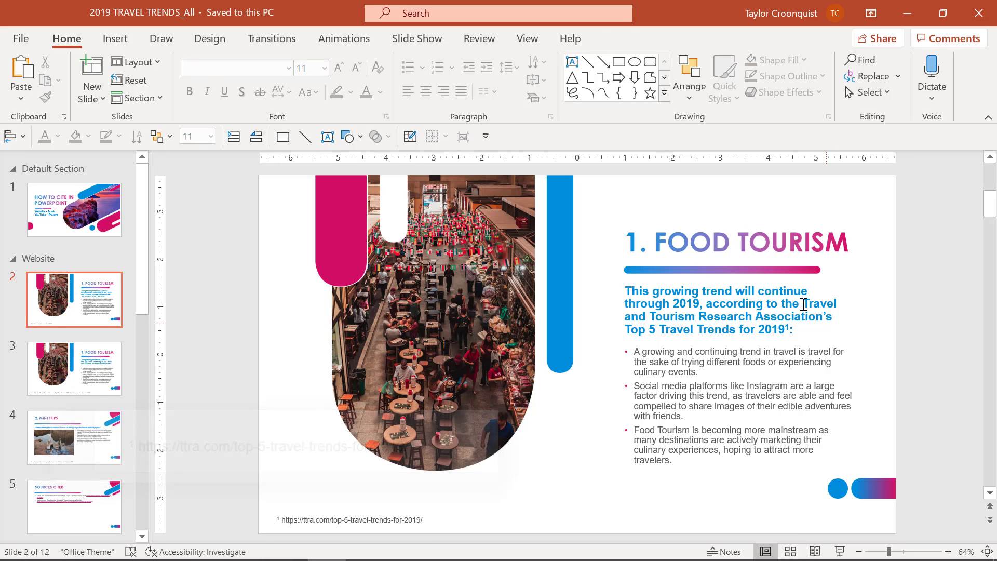
left_click_drag(805, 304, 831, 317)
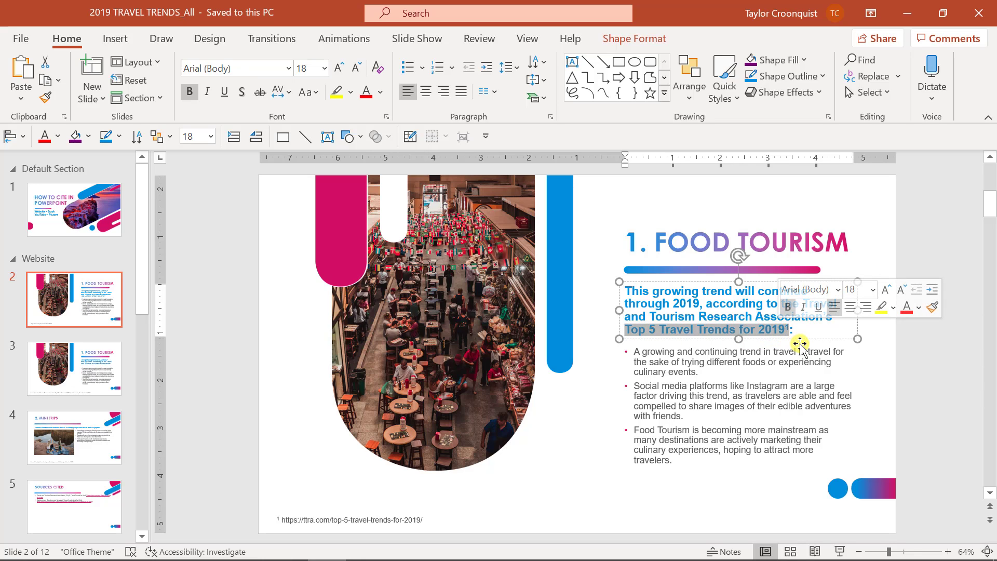
left_click(910, 397)
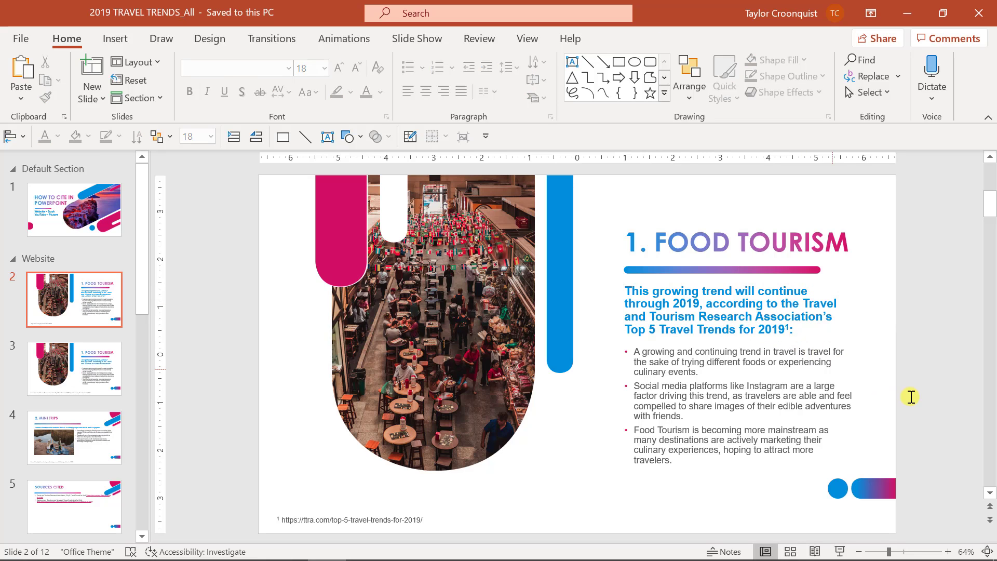
mouse_move(809, 329)
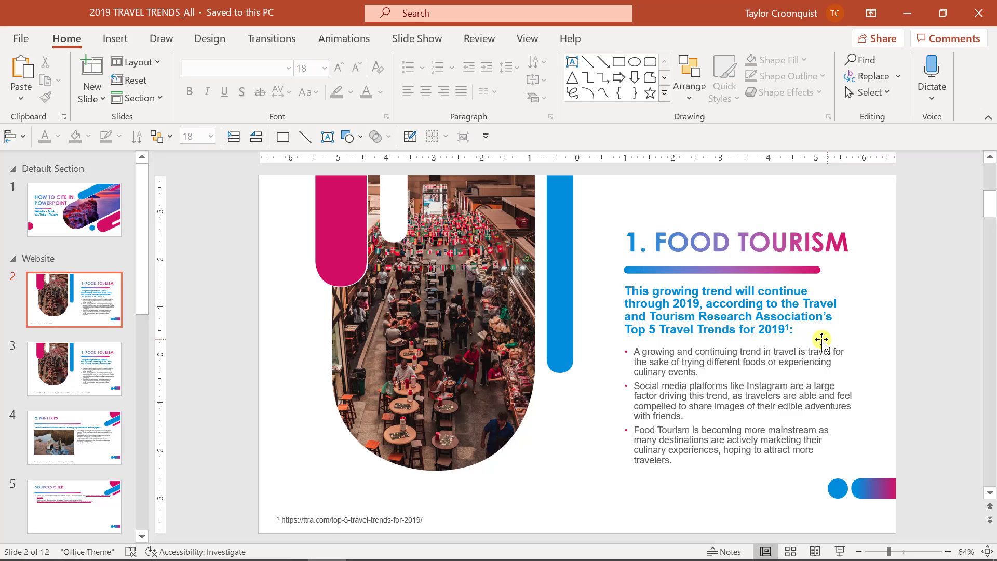
mouse_move(816, 340)
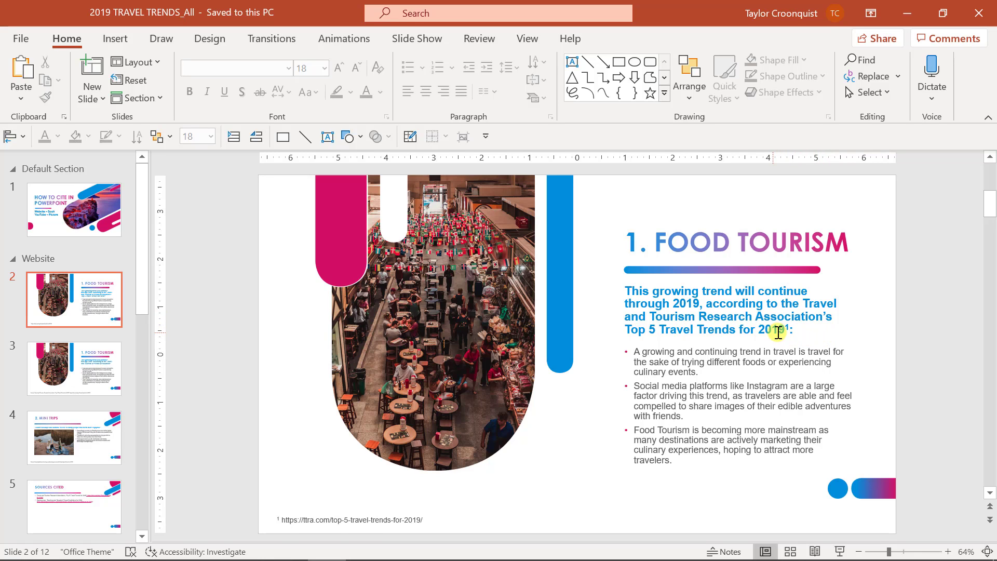
left_click(777, 331)
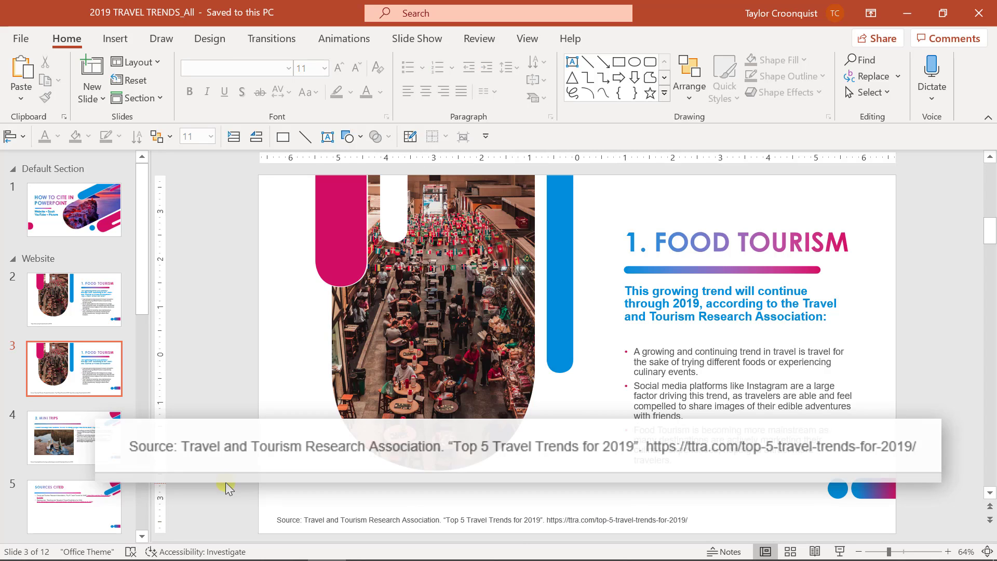
Show the Mini Trips slide and highlight Booking.com in its first bullet.
left_click(74, 437)
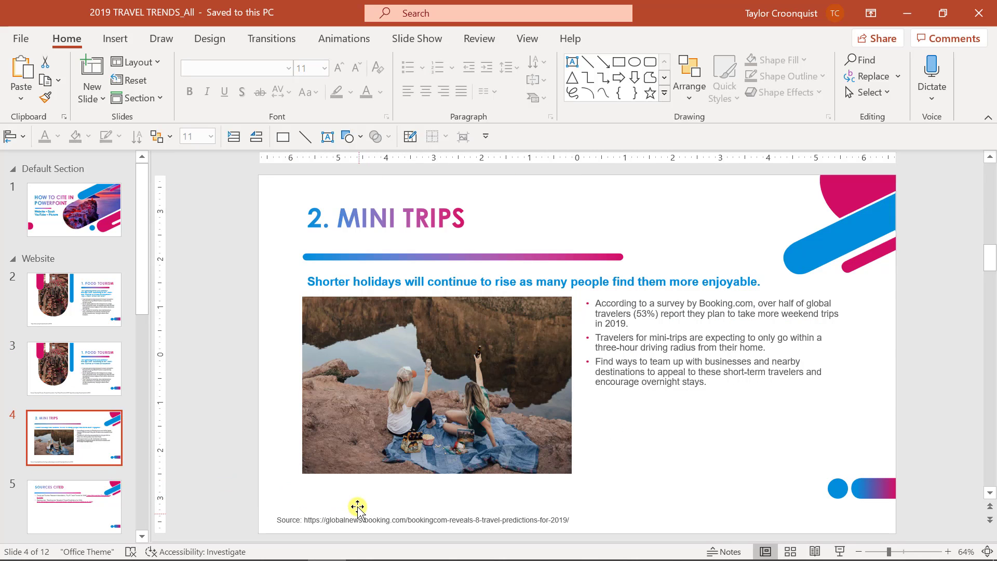
left_click(357, 519)
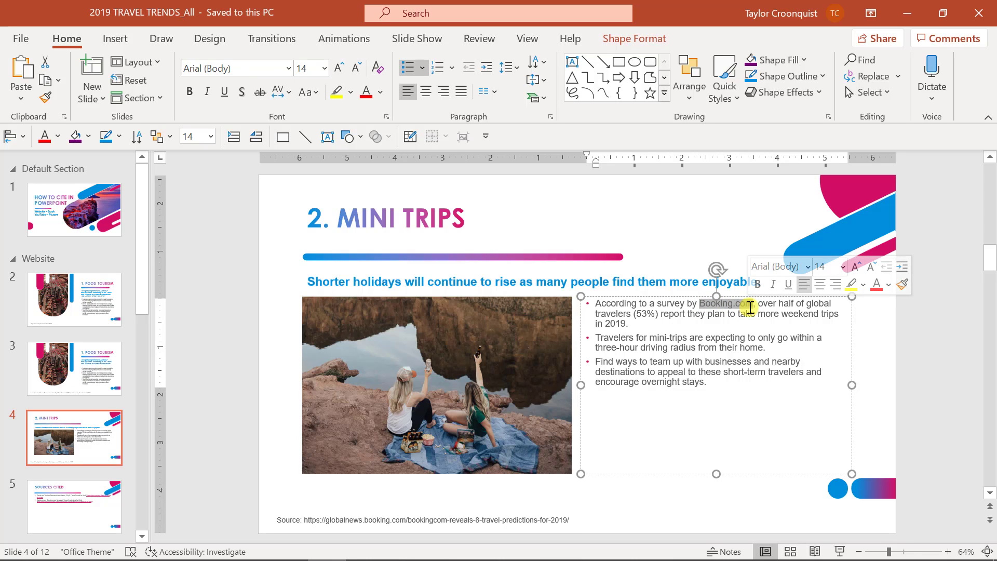
left_click(945, 368)
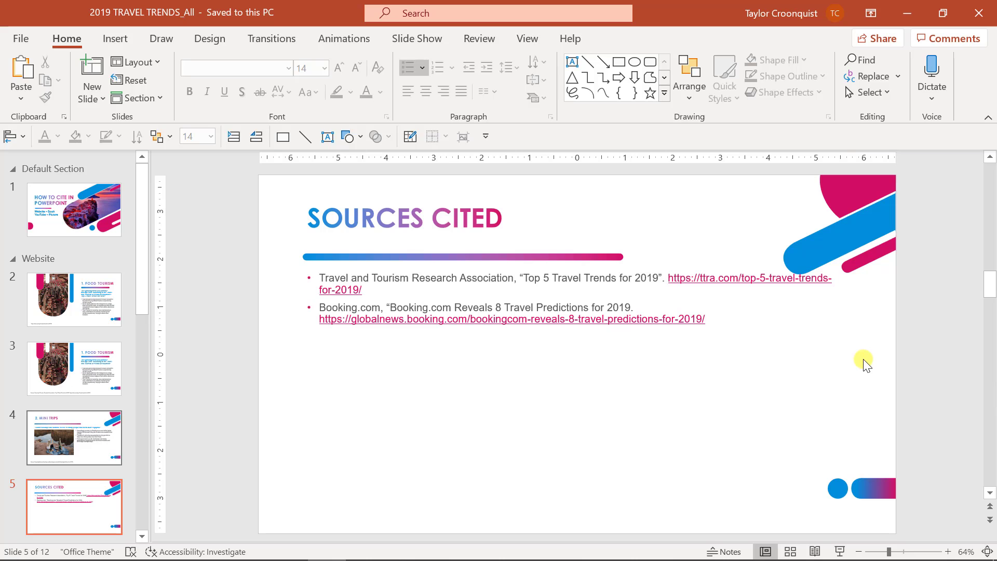
mouse_move(325, 279)
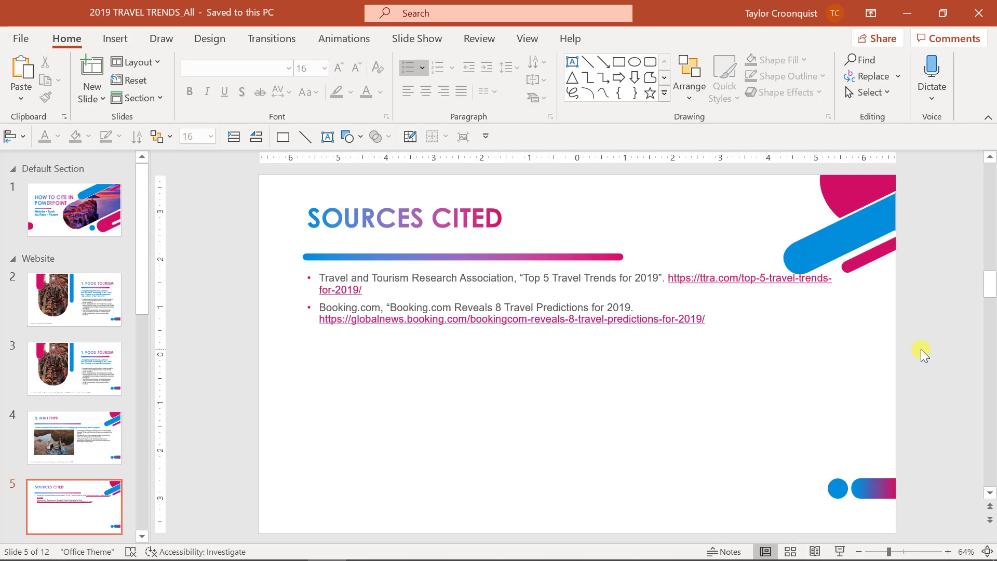
mouse_move(659, 342)
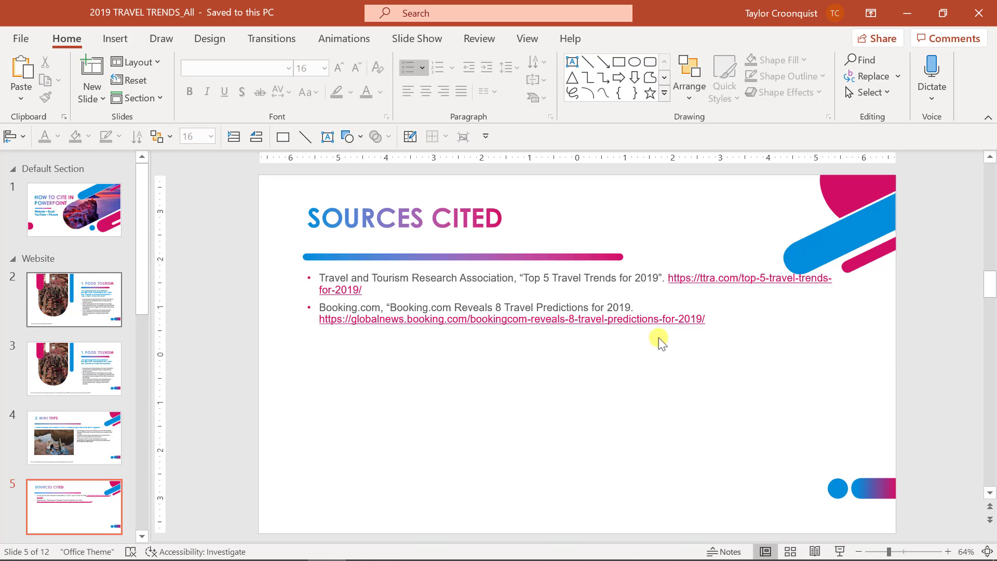
Display the Sources Cited slide with the TTRA and Booking.com references.
left_click(74, 299)
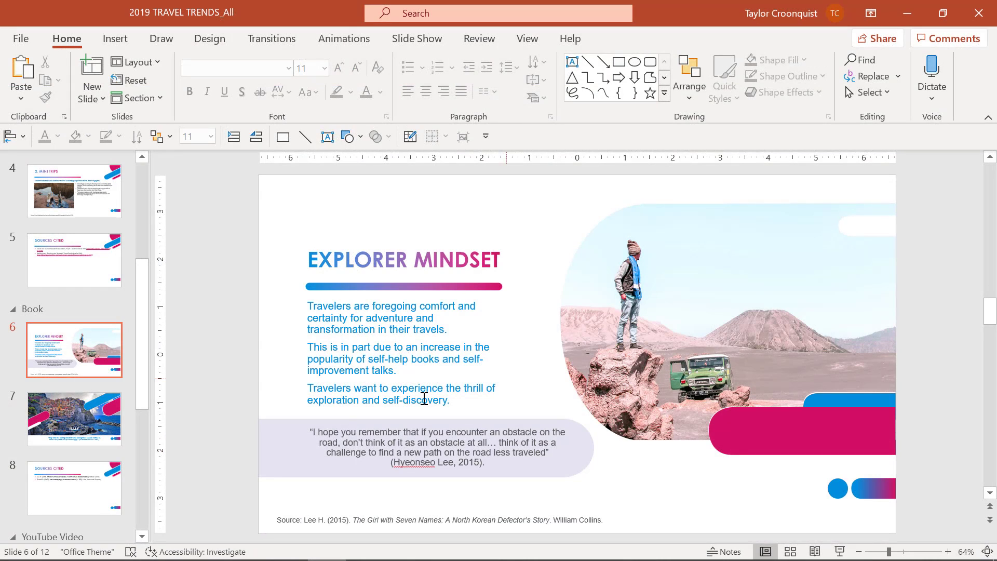
mouse_move(215, 293)
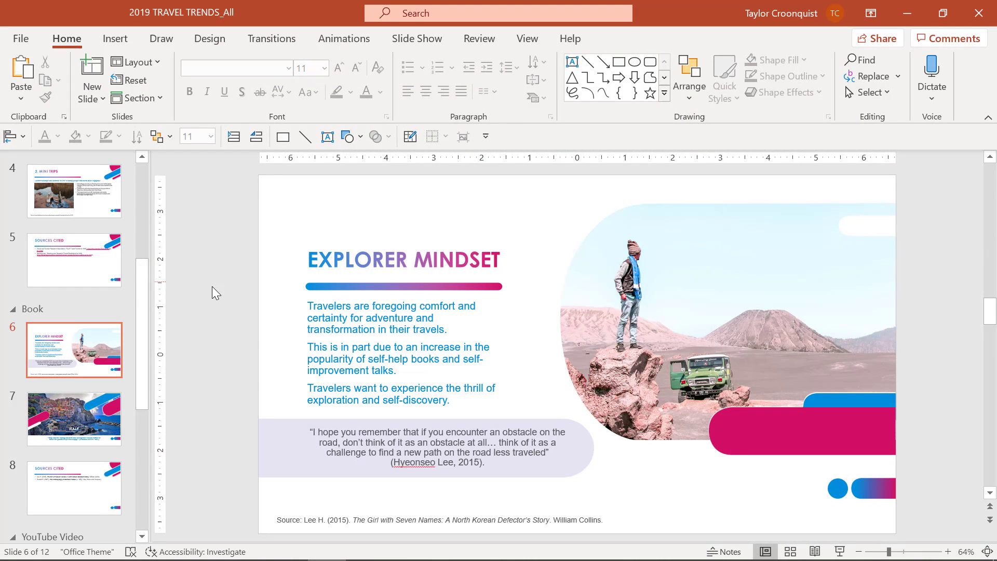
mouse_move(218, 304)
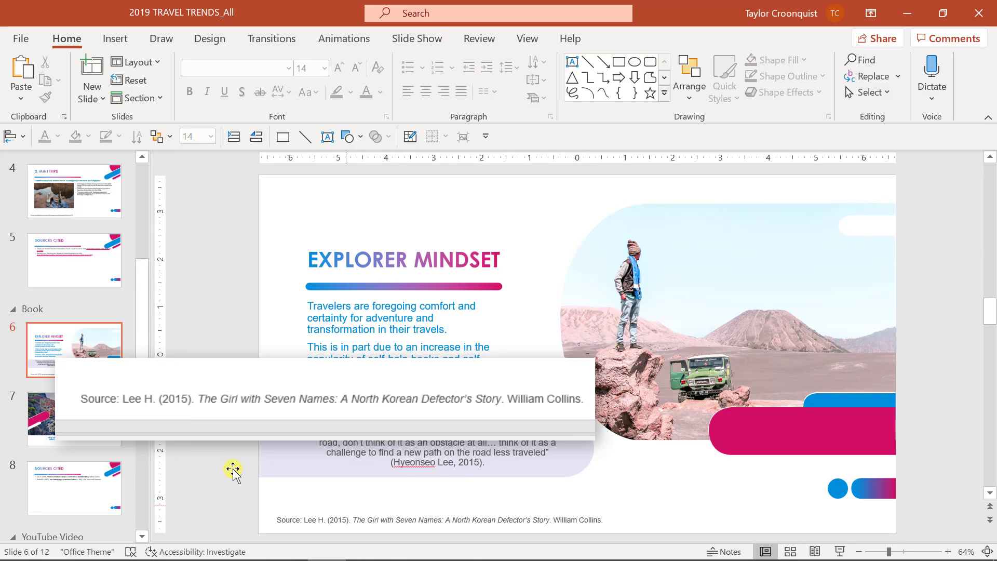
mouse_move(220, 326)
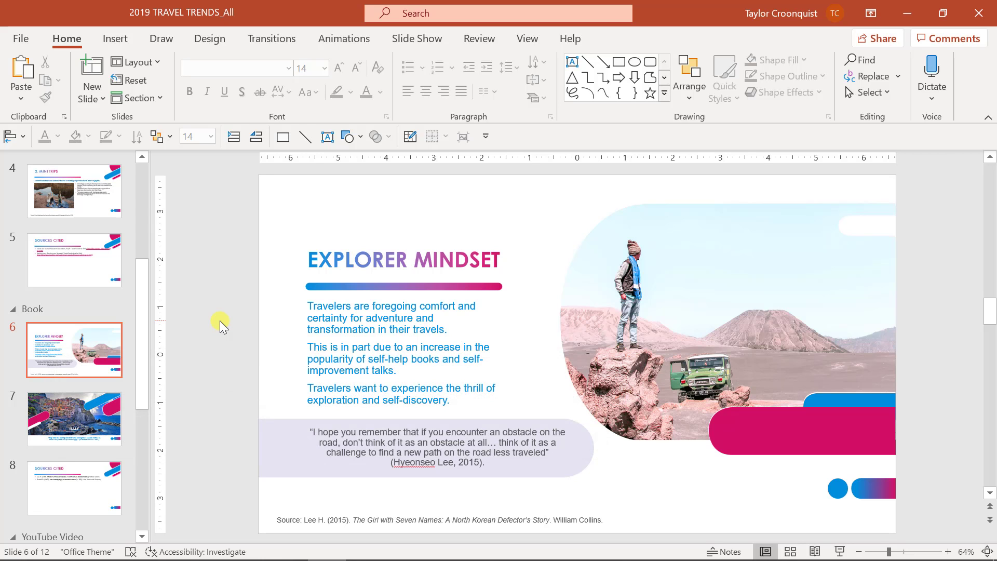
Go to slide 7, the Italy slide with the Bertrand Russell quote.
left_click(74, 418)
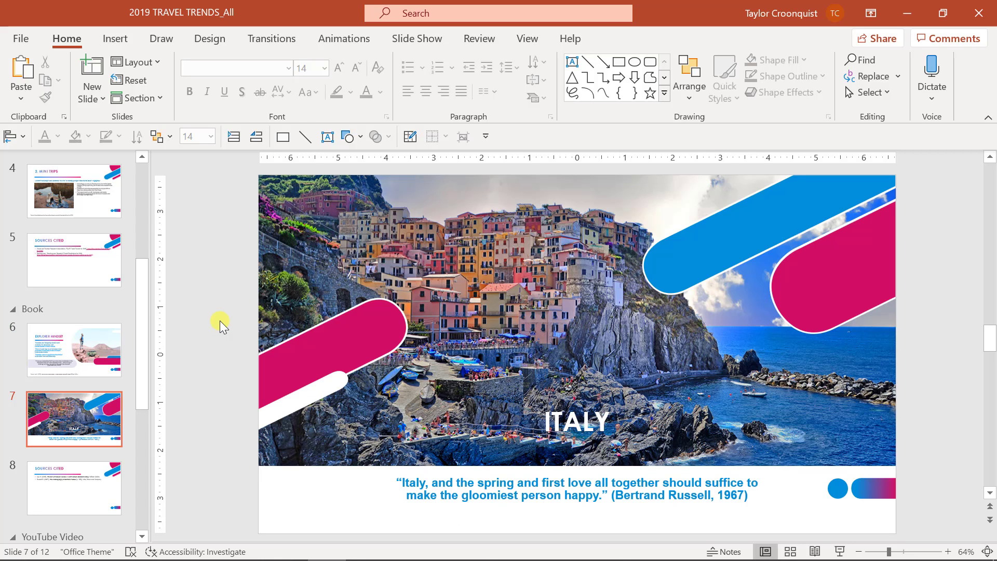
Select the Bertrand Russell in-text citation on slide 7, then show the Sources Cited slide.
double_click(665, 496)
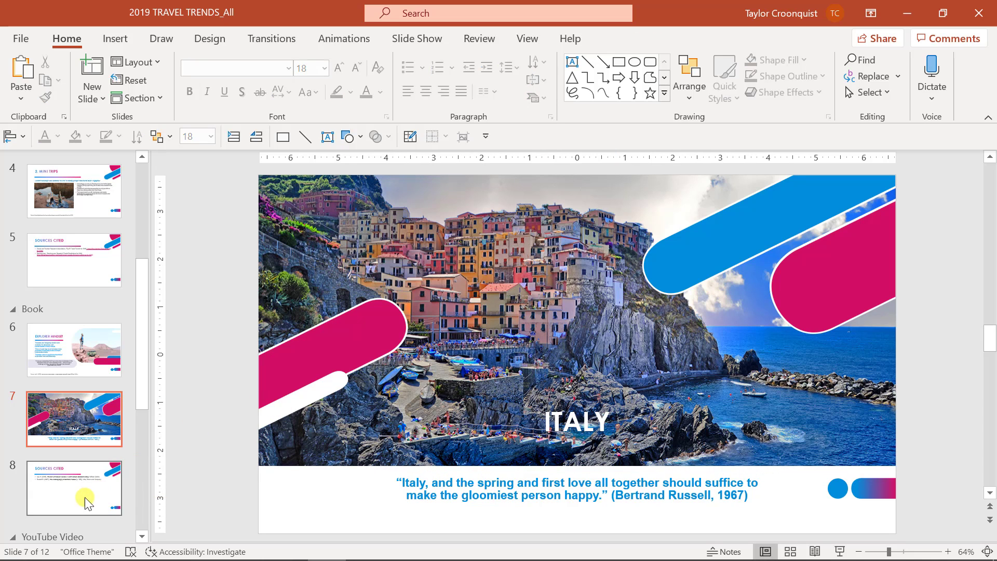
left_click(73, 488)
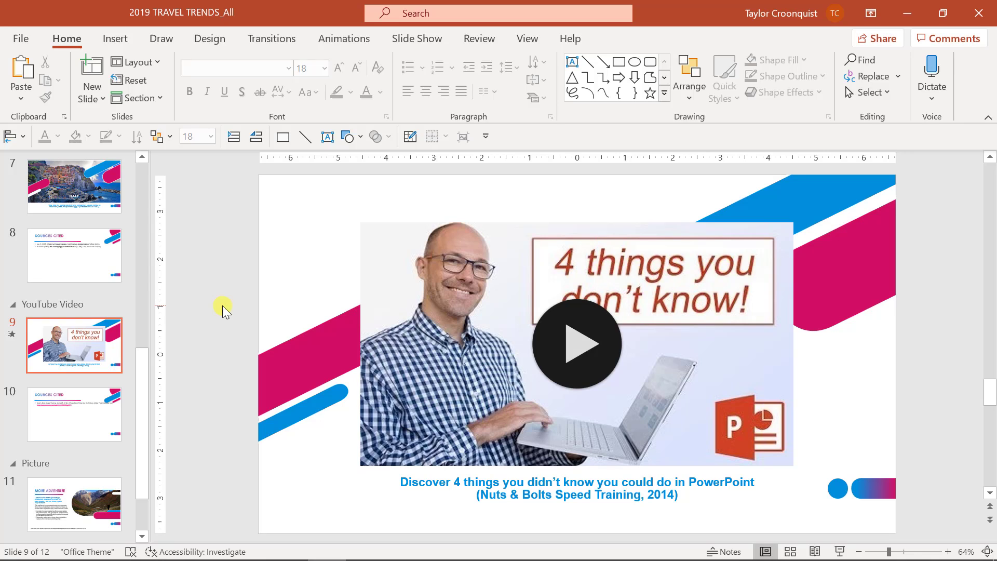
mouse_move(244, 335)
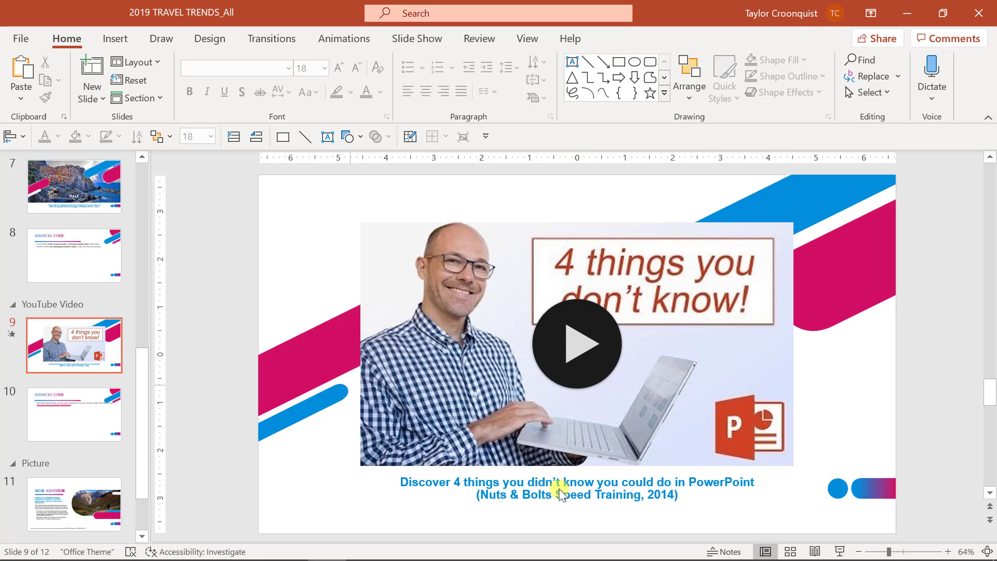
Compare slide 9's video caption with its entry on the slide 10 Sources Cited list.
left_click(74, 414)
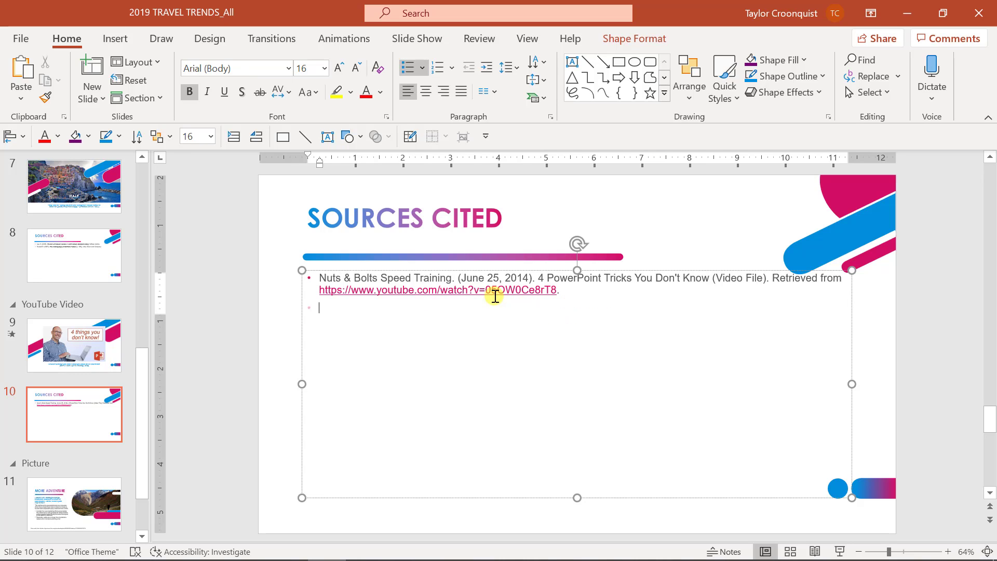
left_click(74, 345)
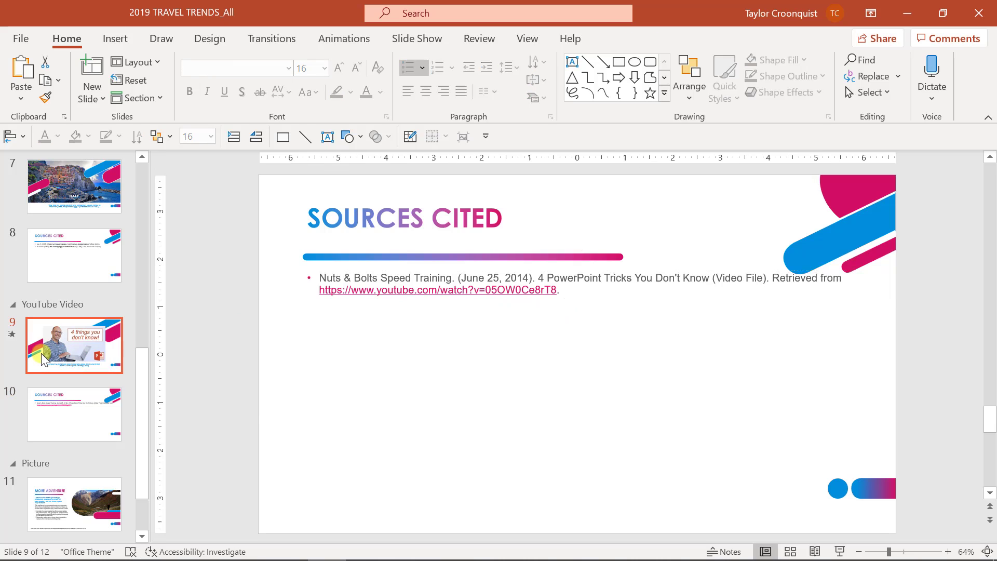
left_click(74, 346)
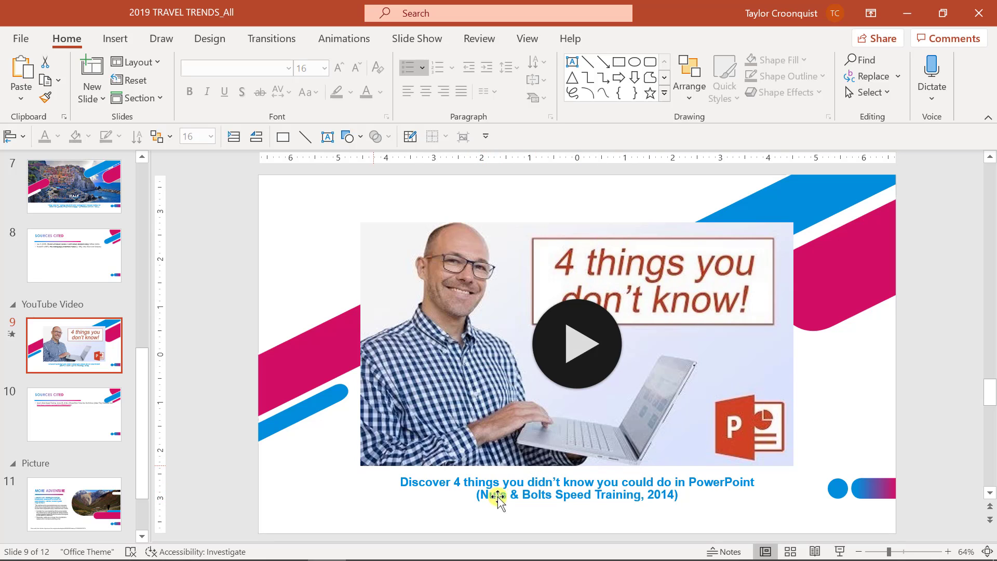
mouse_move(594, 509)
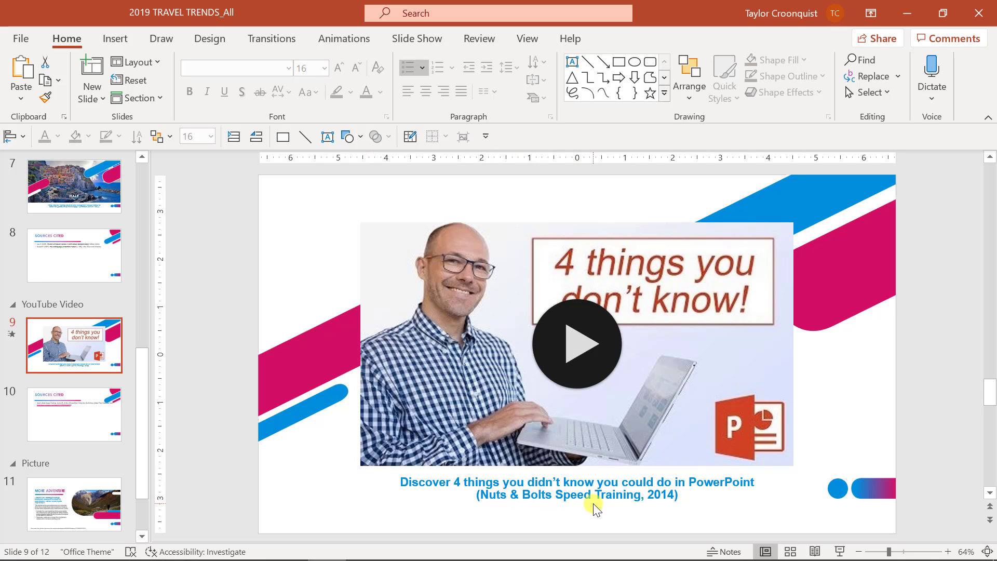
left_click(73, 414)
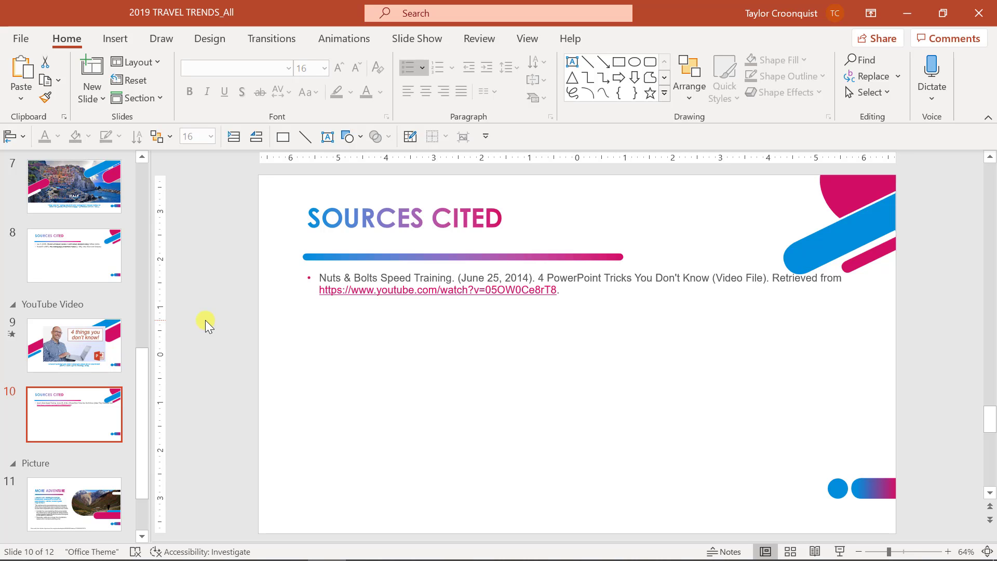
left_click(73, 505)
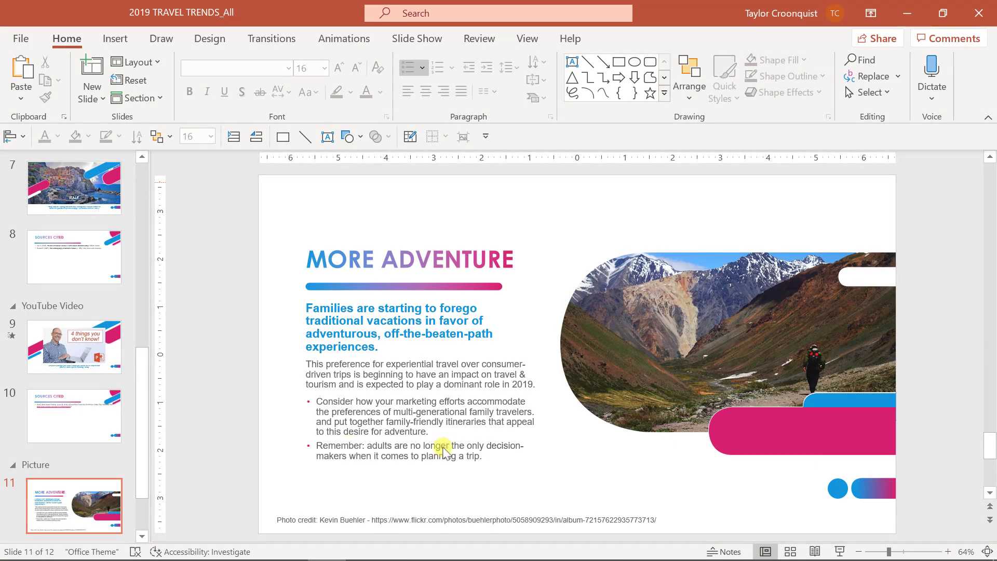
Scroll the slide pane down to reveal slide 12, another Sources Cited slide.
scroll("down", 3)
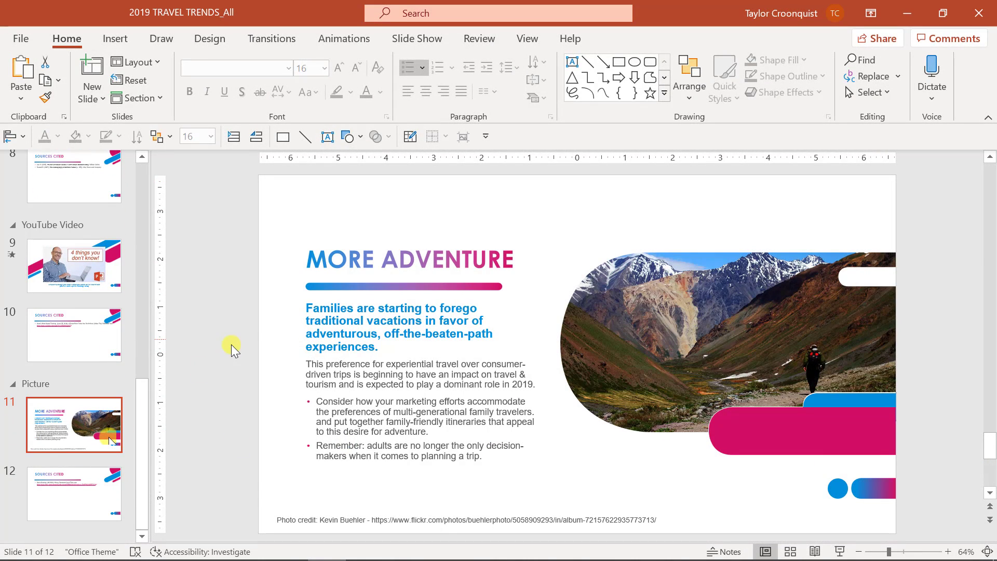
mouse_move(241, 356)
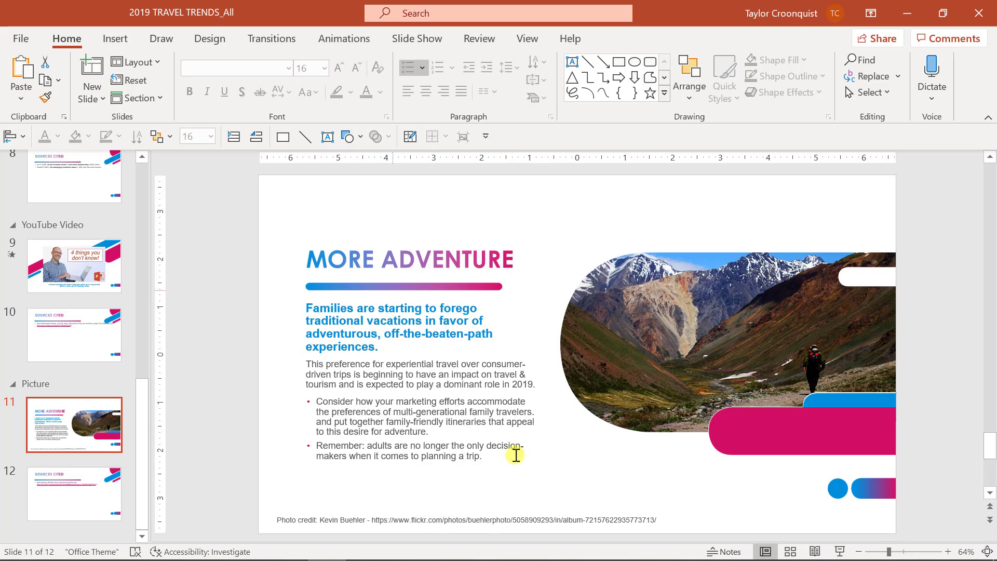
left_click(681, 348)
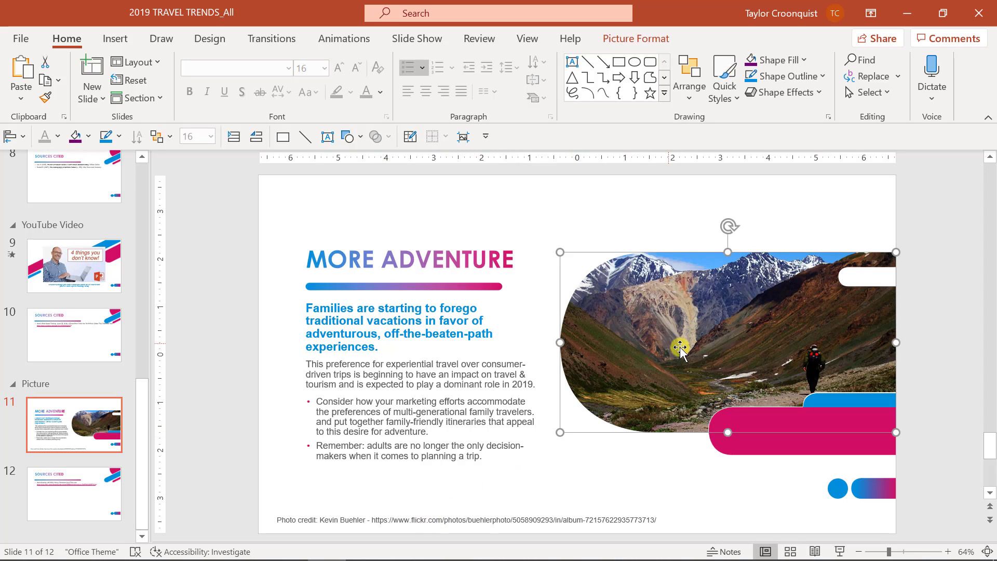
mouse_move(386, 514)
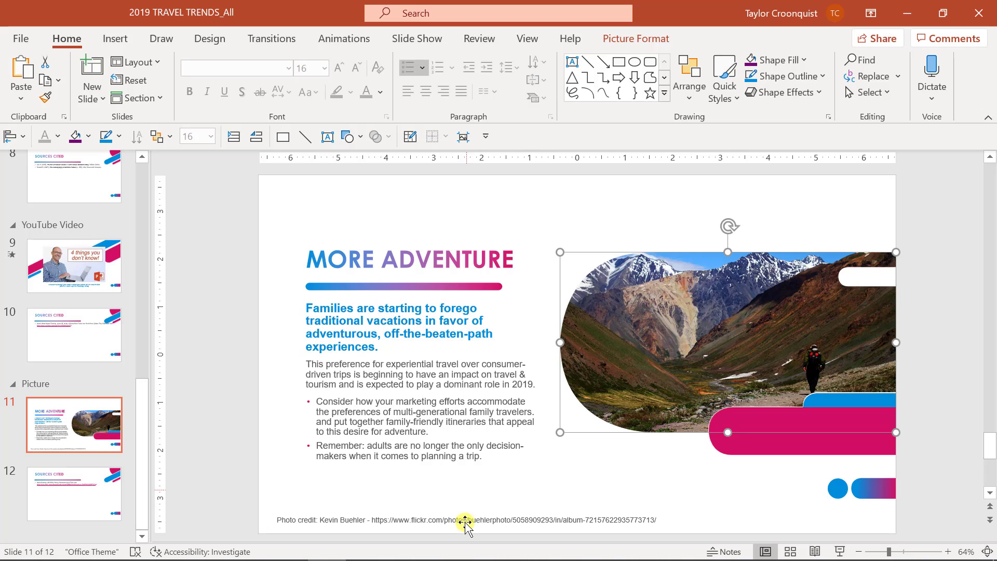
left_click(204, 356)
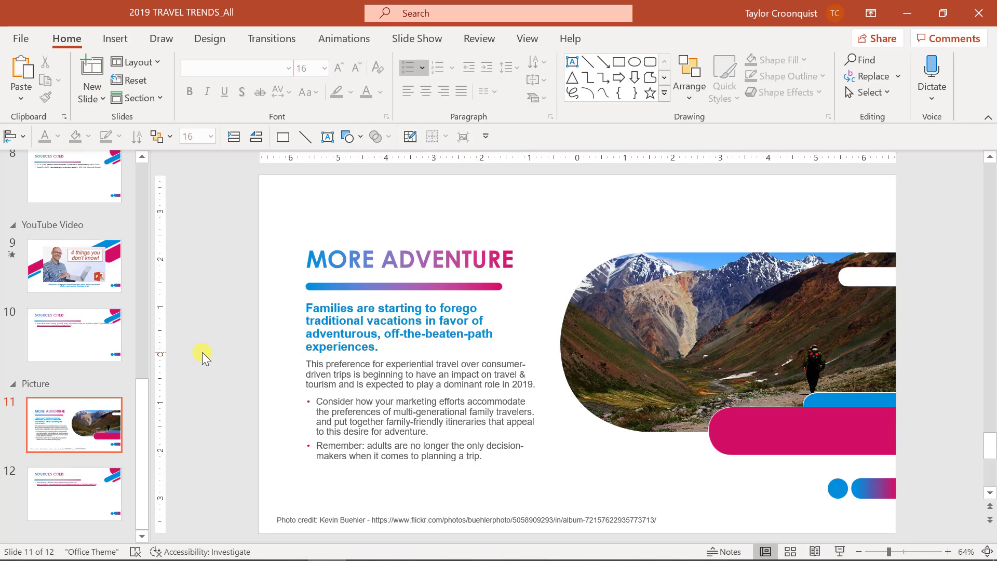
mouse_move(242, 410)
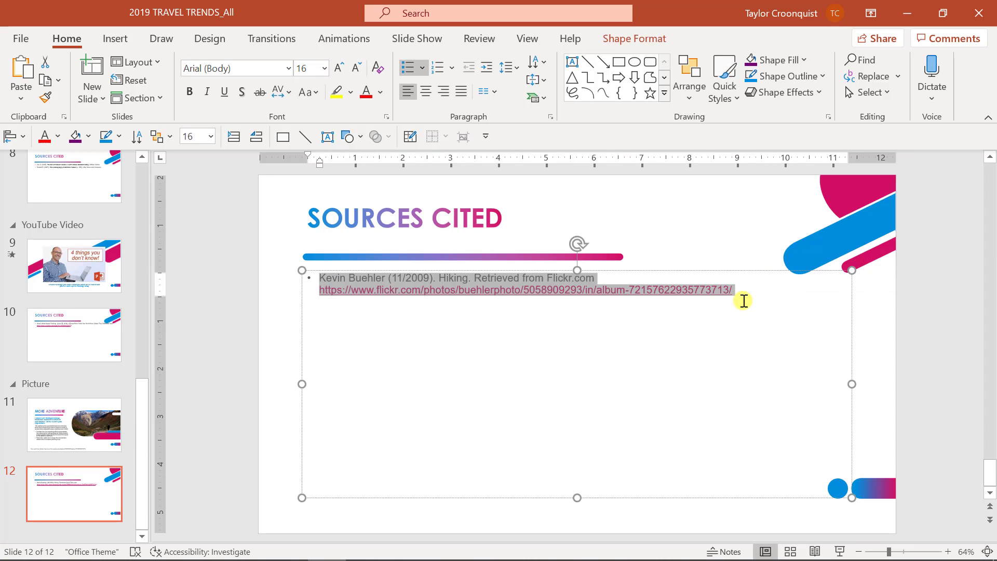
mouse_move(458, 318)
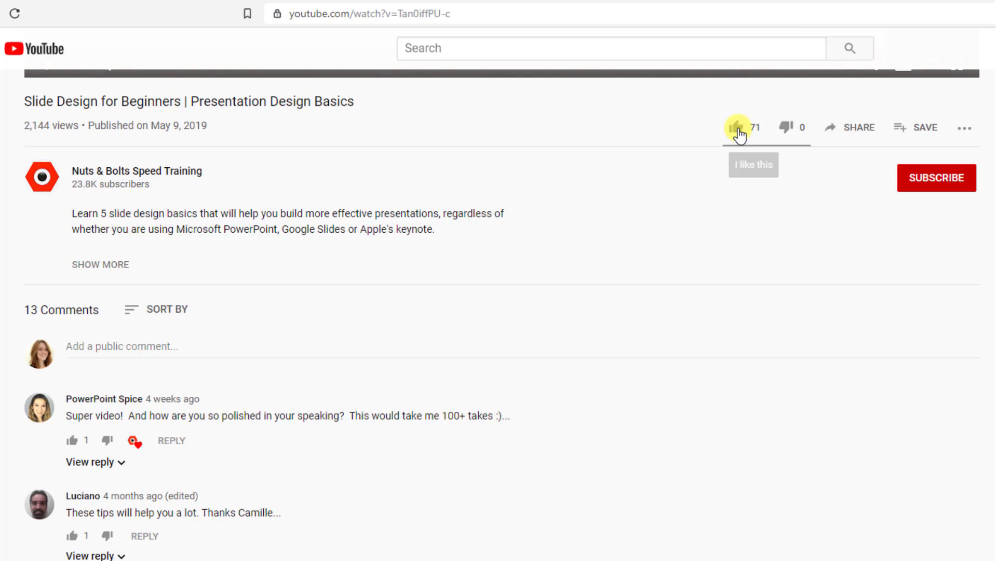
Like the video, subscribe to Nuts & Bolts Speed Training, and type a thank-you comment.
left_click(736, 127)
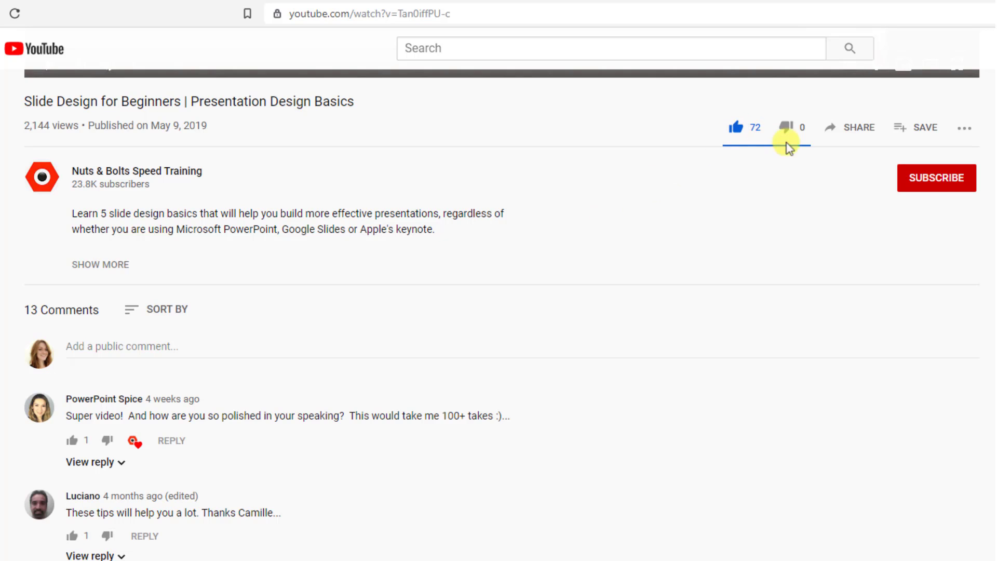
left_click(936, 178)
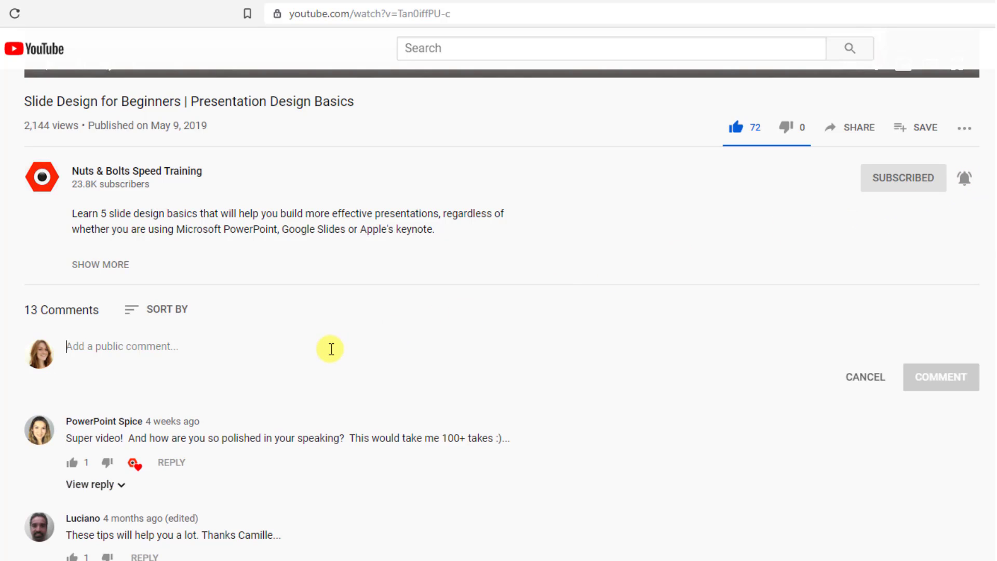
type("Thanks for uploading this stellar vide")
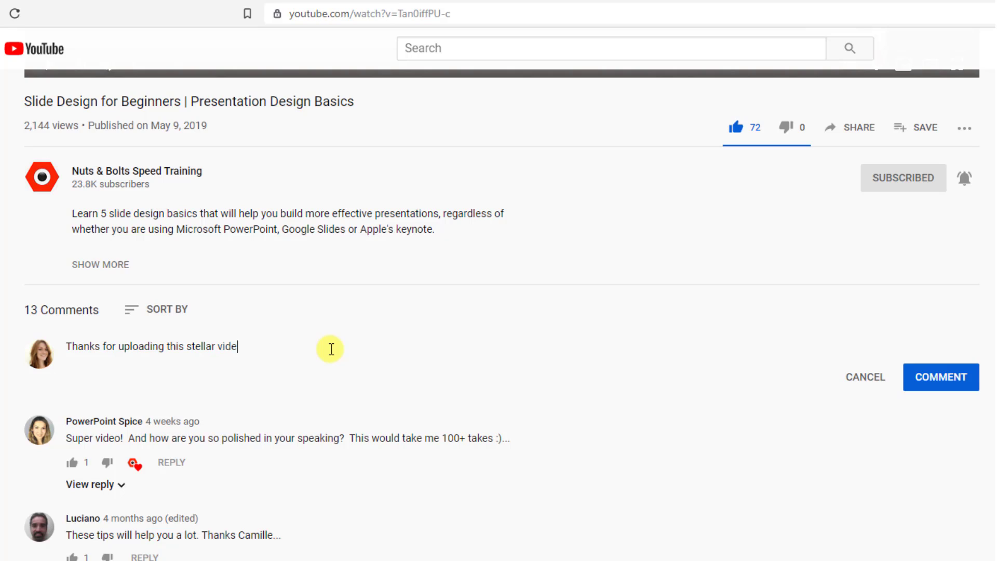
type("o!")
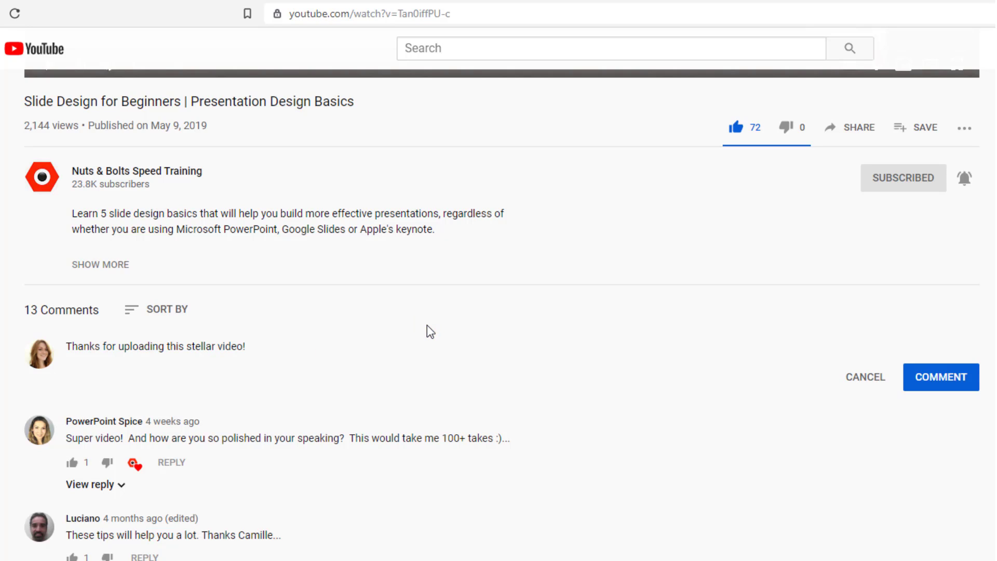